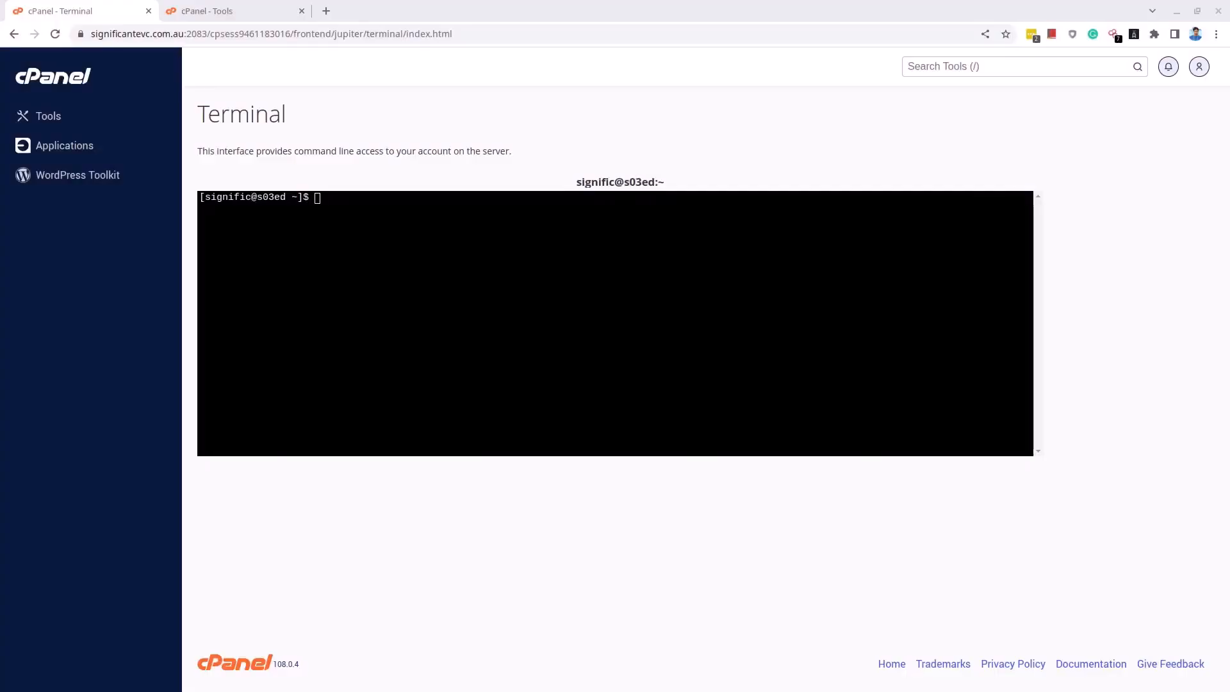
Step: Go to the cPanel Tools page and launch File Manager on the home directory
left_click(207, 10)
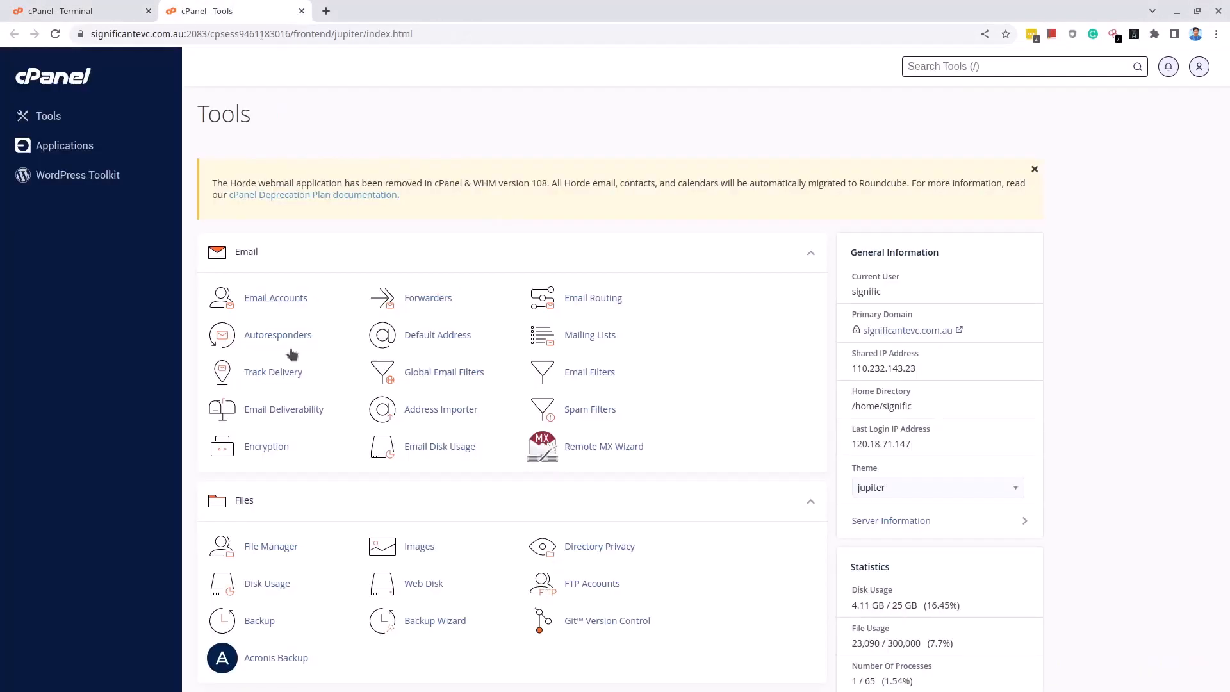
left_click(270, 546)
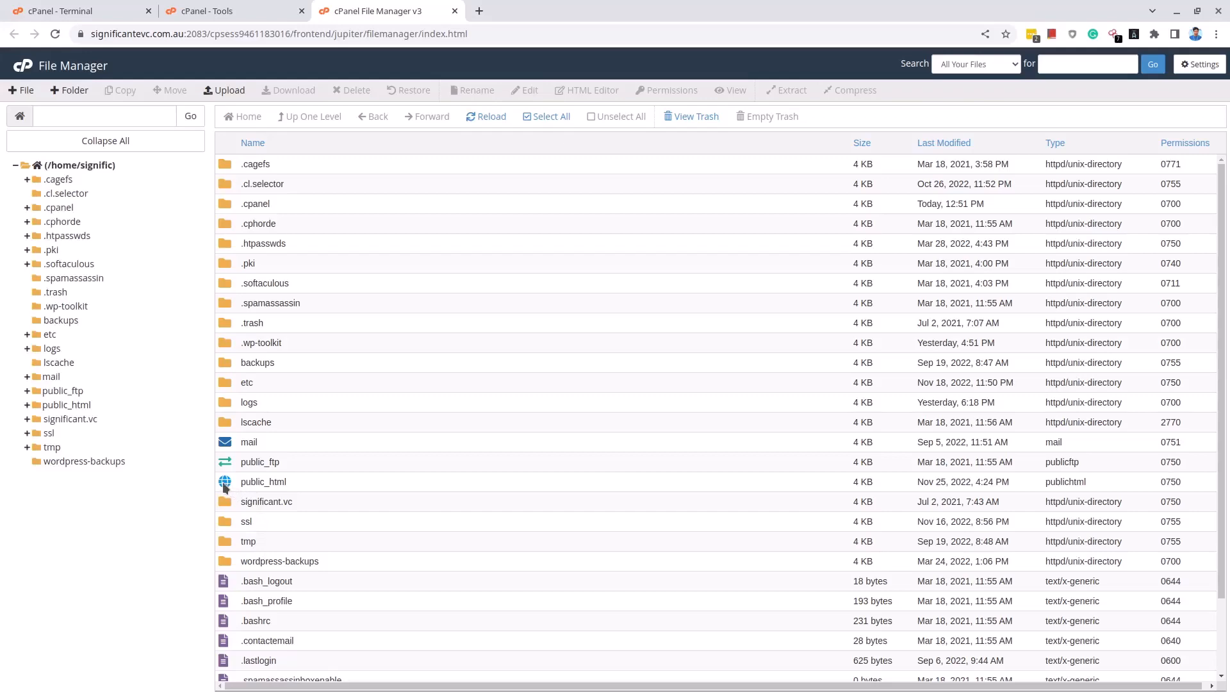
Step: Browse public_html/wp-content, inspect the updraft backups folder, and return to wp-content
double_click(264, 481)
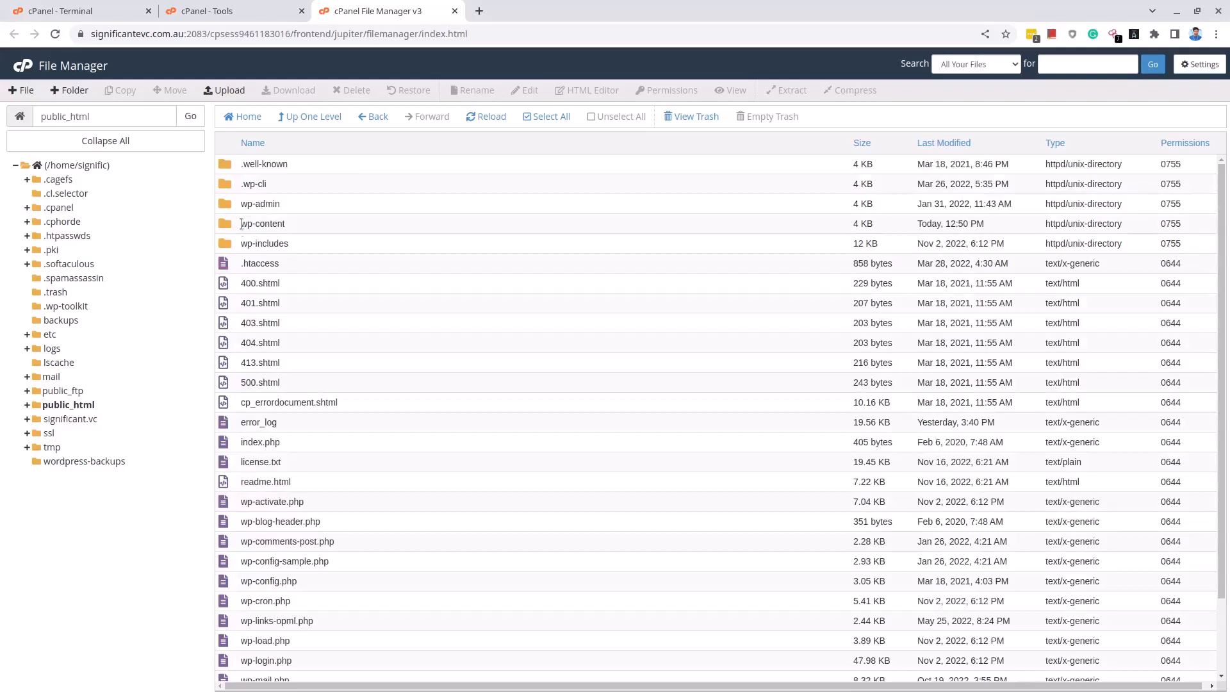
double_click(263, 223)
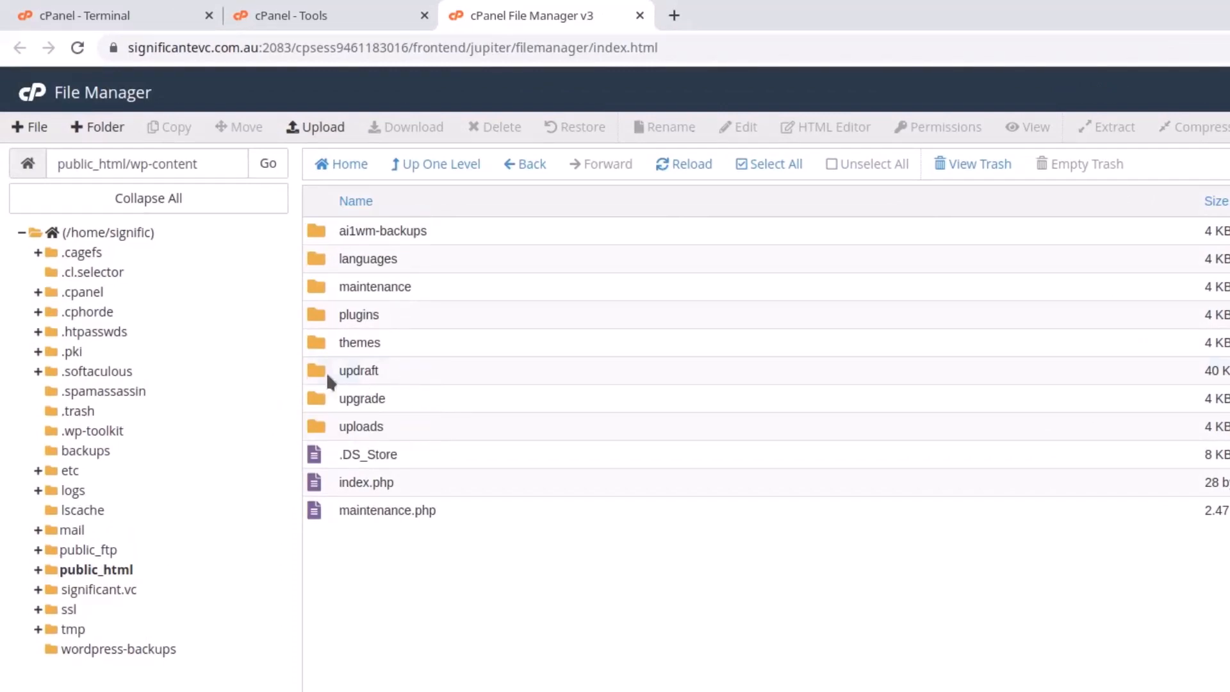
double_click(359, 371)
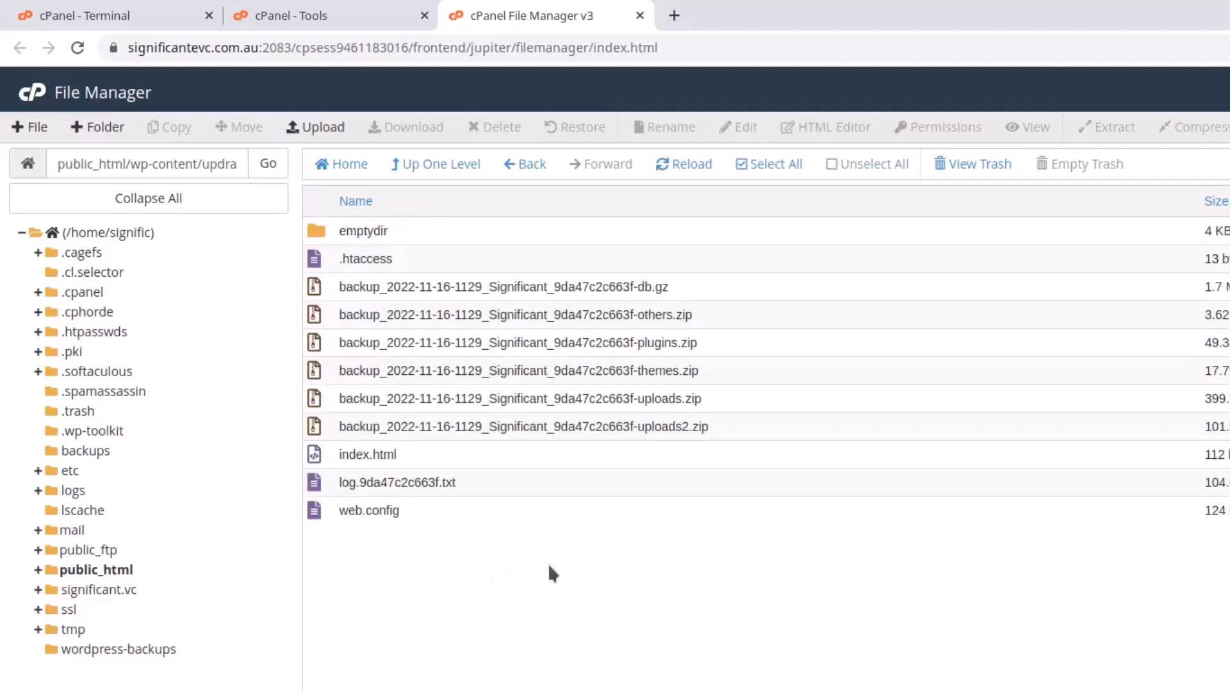
mouse_move(486, 661)
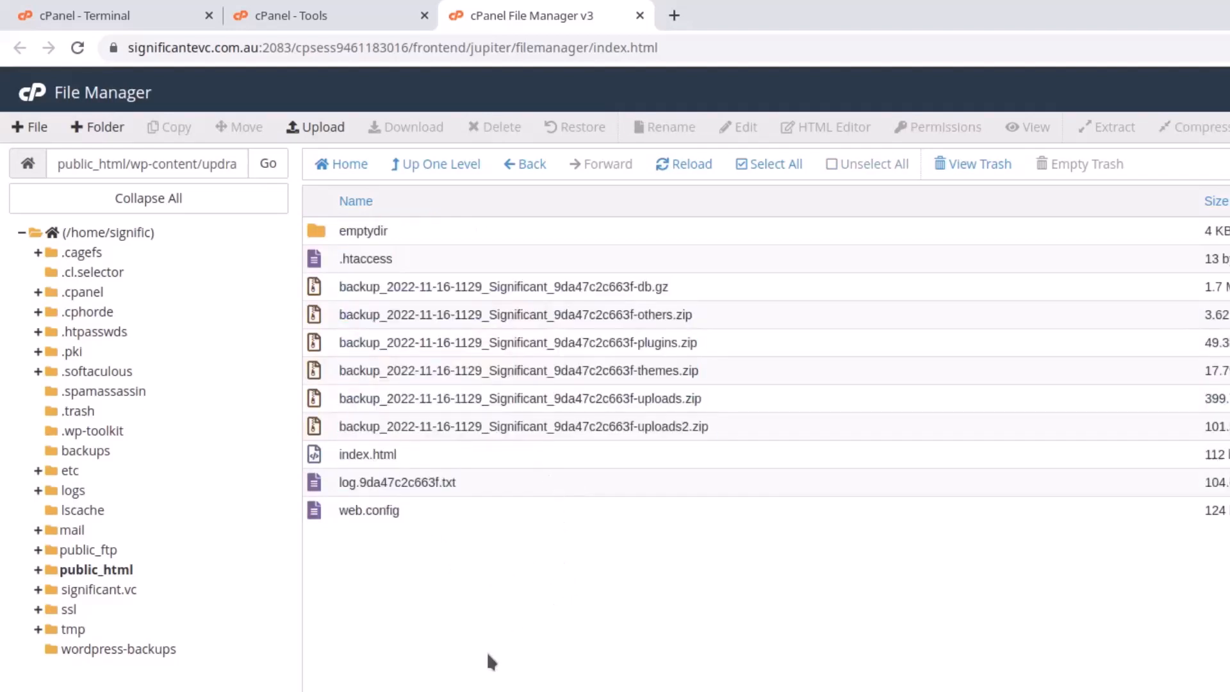
mouse_move(446, 200)
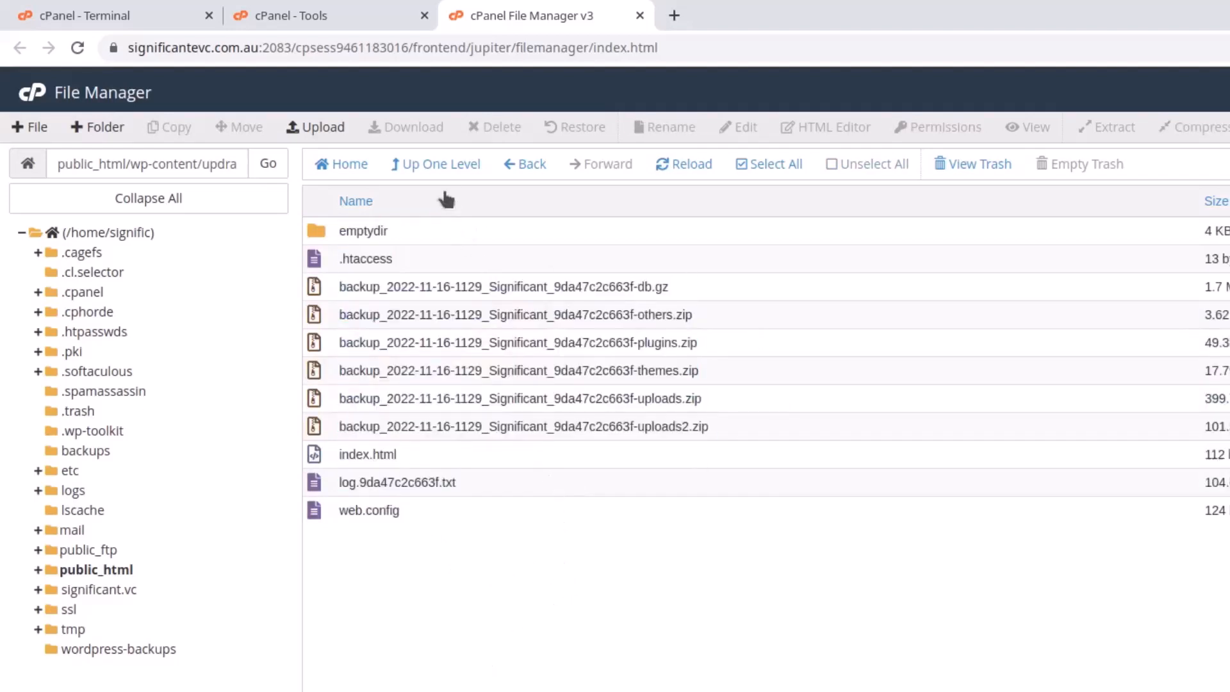
left_click(436, 164)
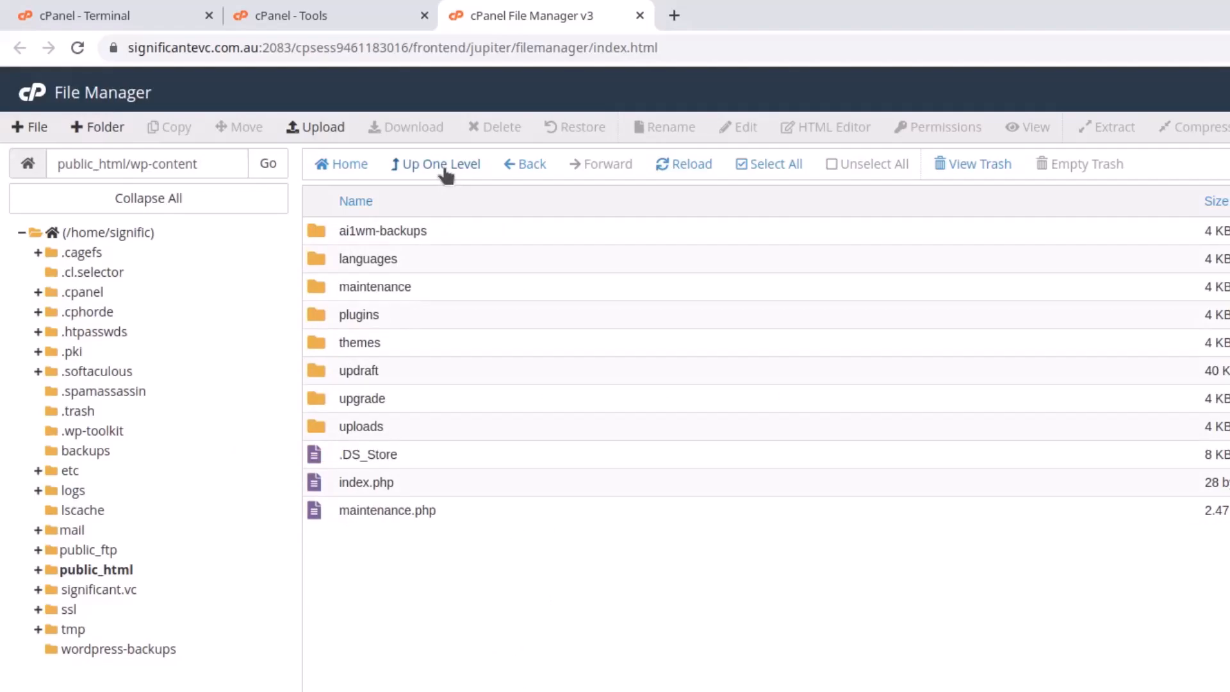
mouse_move(85, 16)
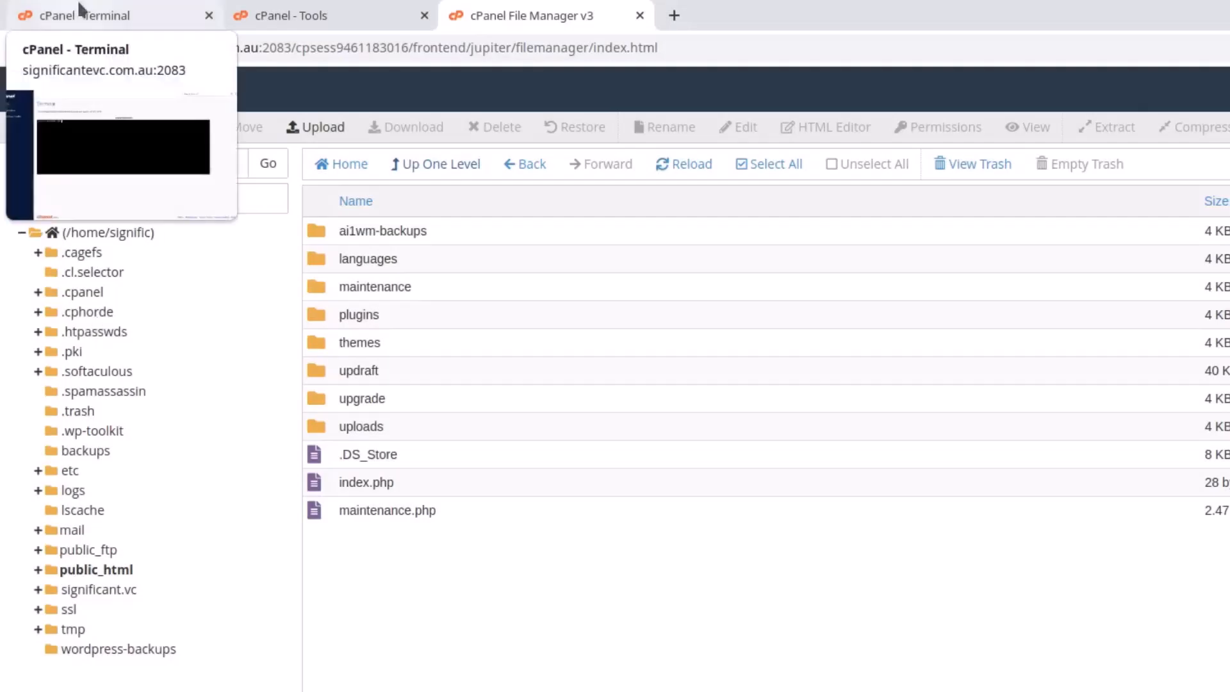
Step: Launch Terminal from the Advanced section of the Tools page and focus its shell prompt
left_click(103, 15)
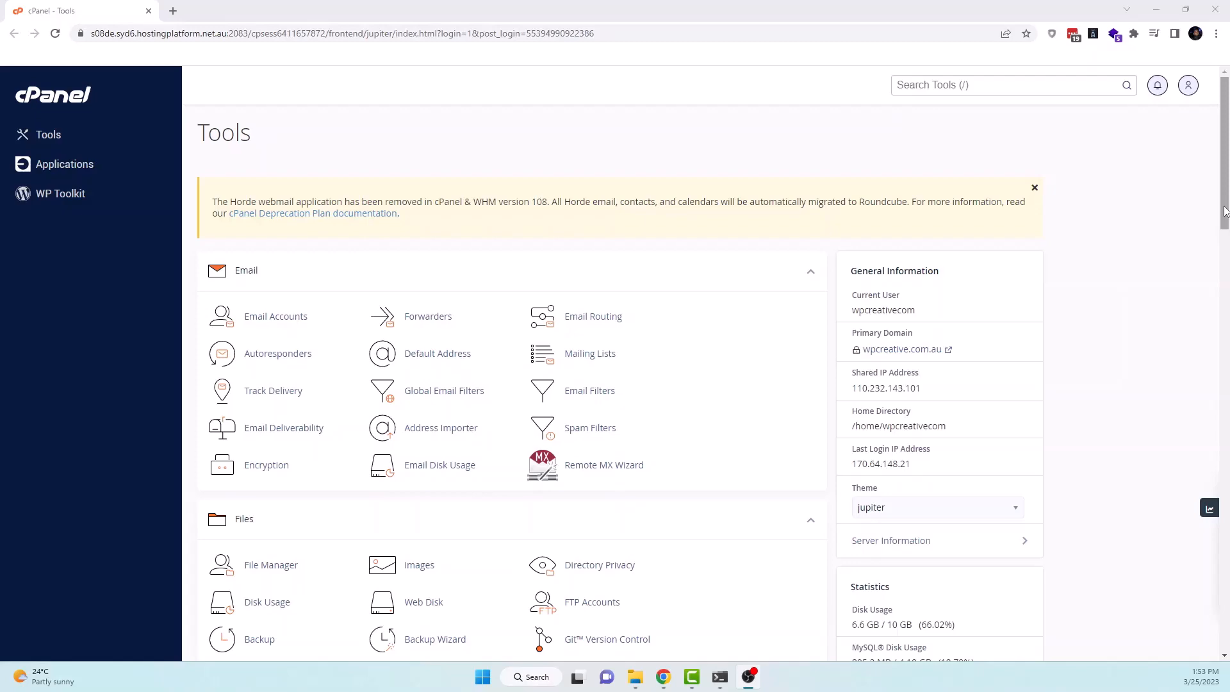
scroll("down", 3)
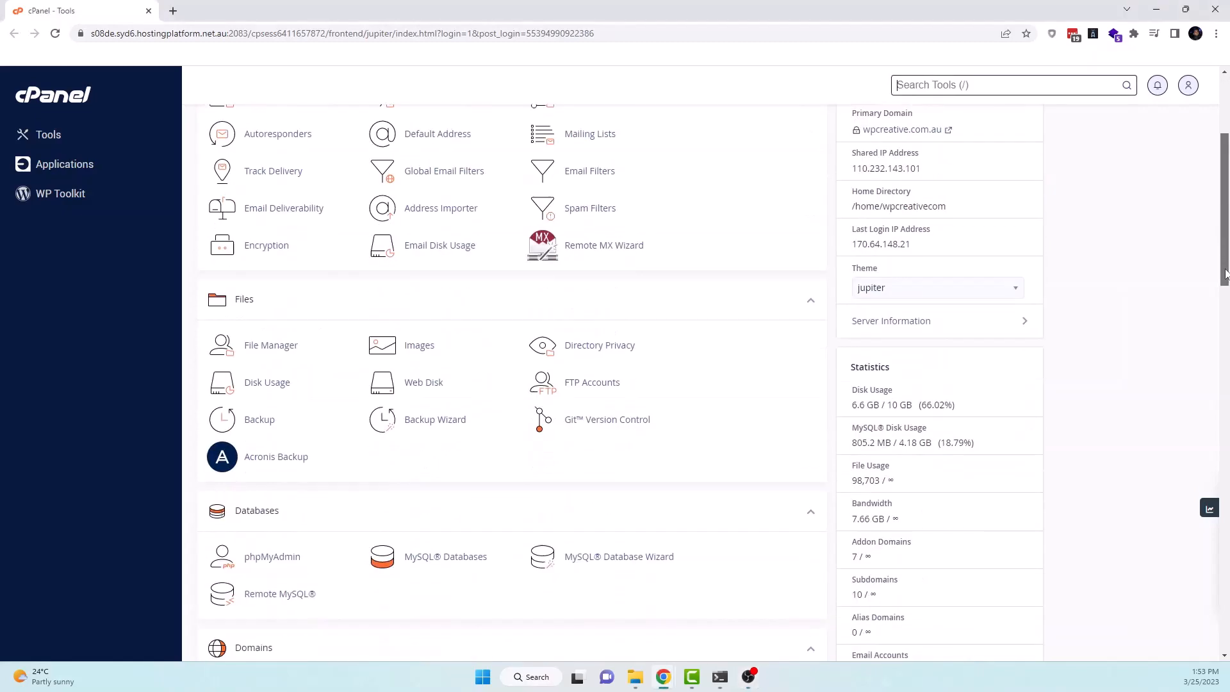
scroll("down", 3)
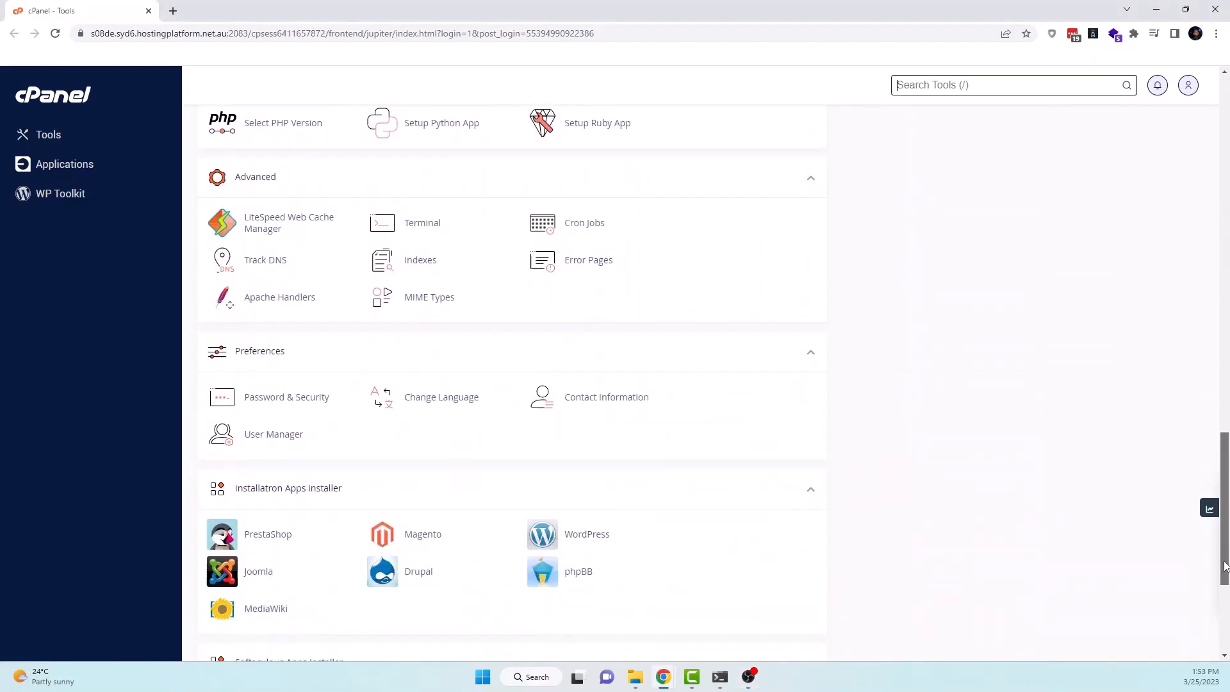
left_click(422, 223)
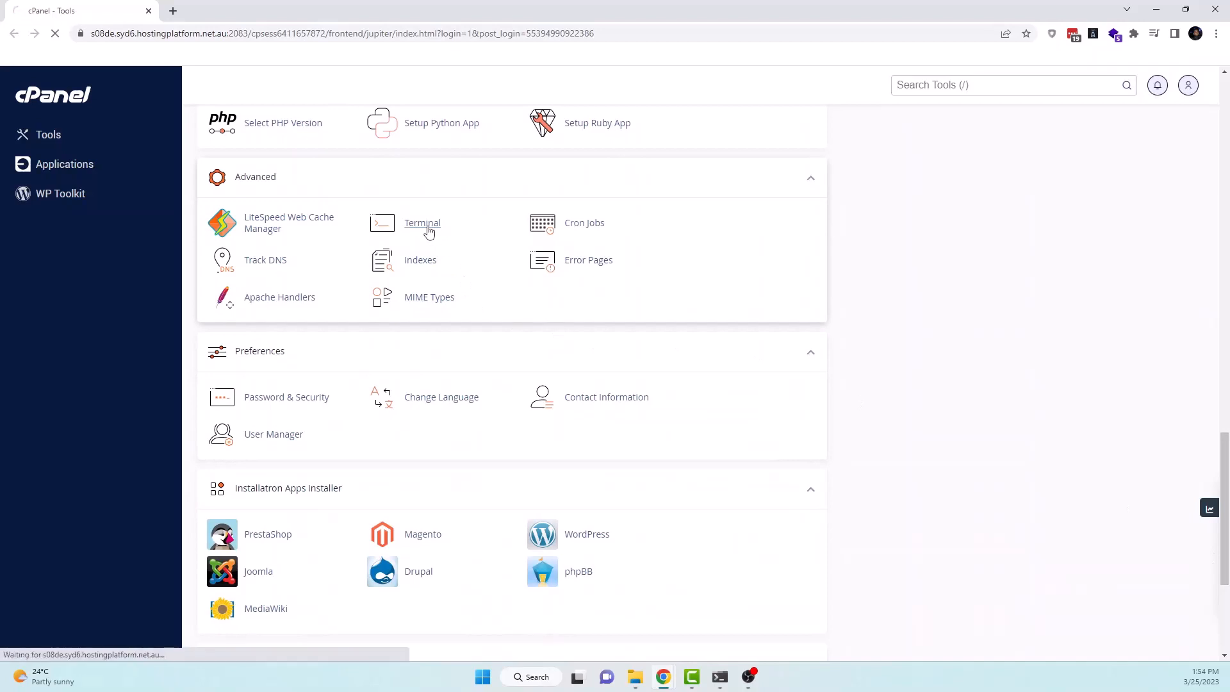
left_click(422, 222)
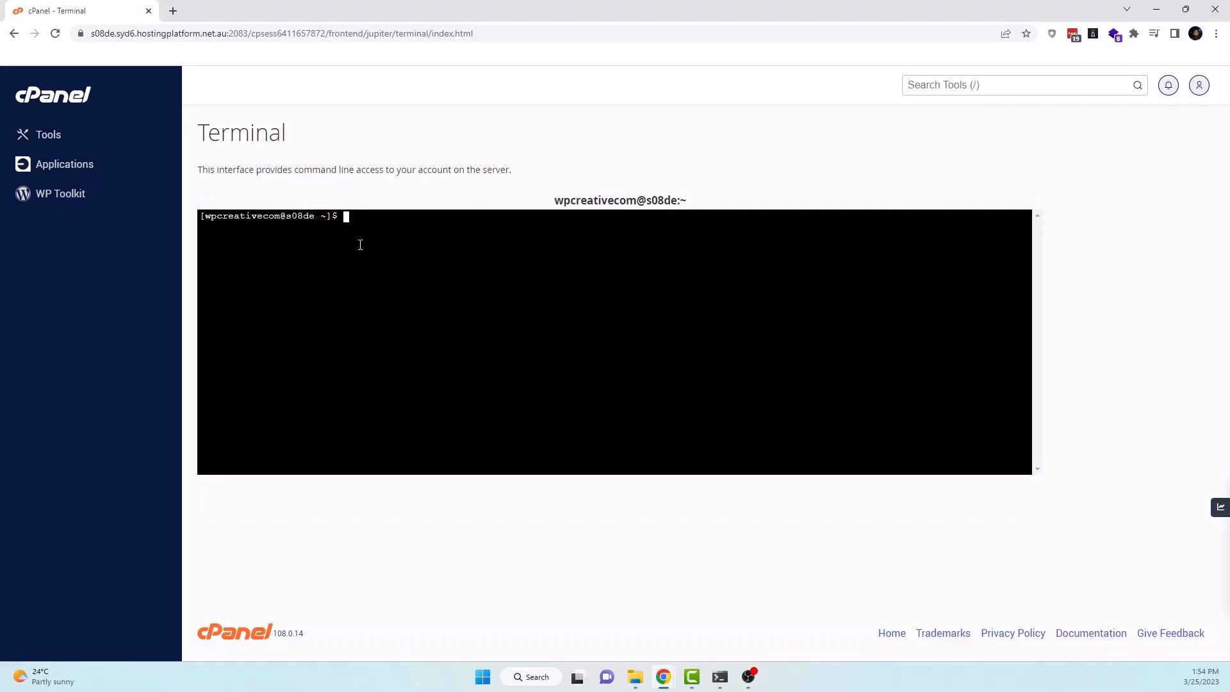
mouse_move(677, 603)
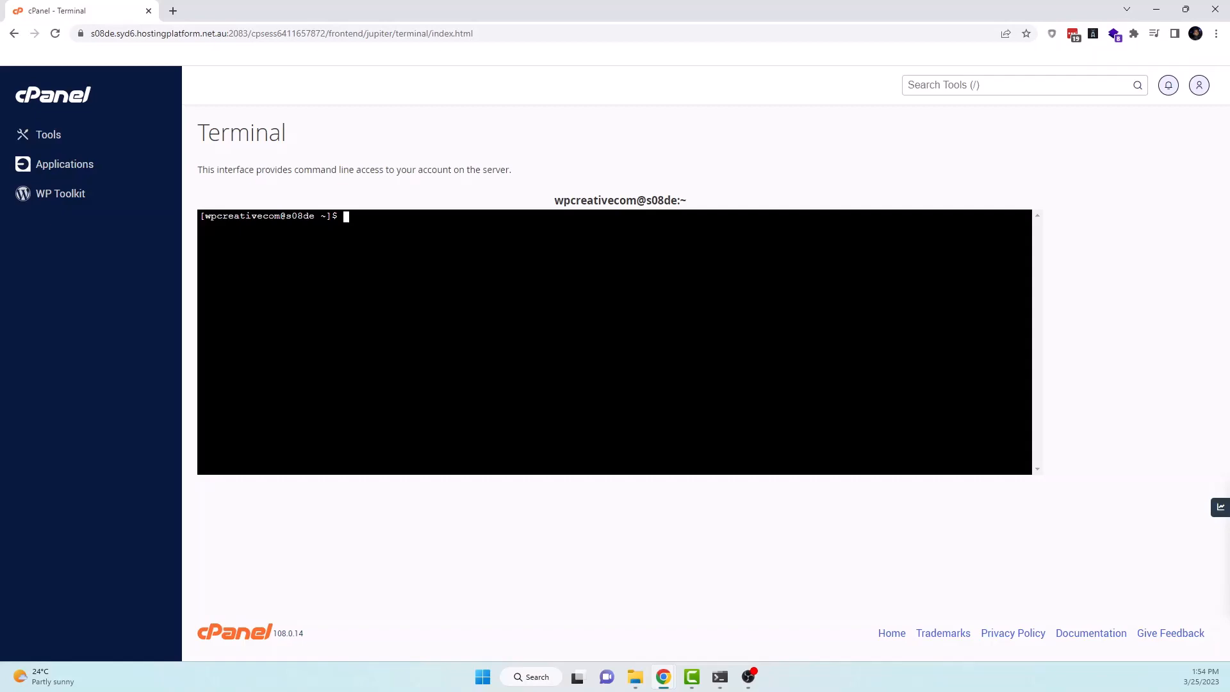
left_click(537, 15)
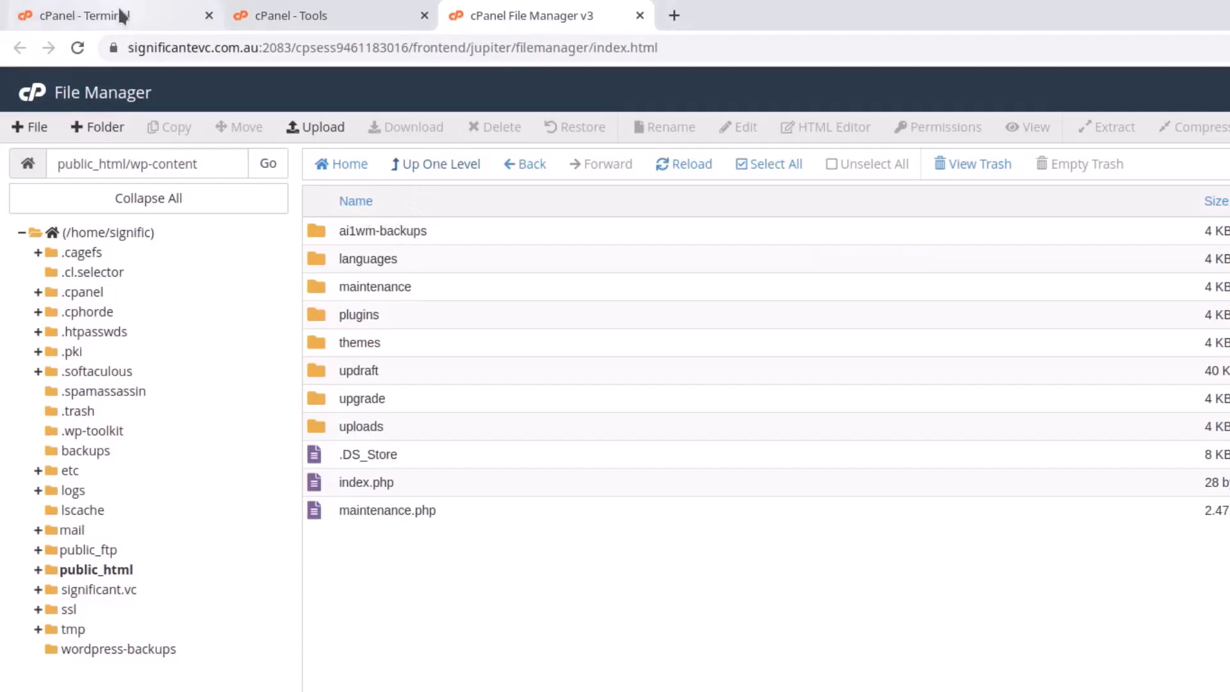
Step: Enter the tar -cvzf significant.tar.gz public_html/ command excluding uploads, updraft and ai1wm-backups
left_click(78, 15)
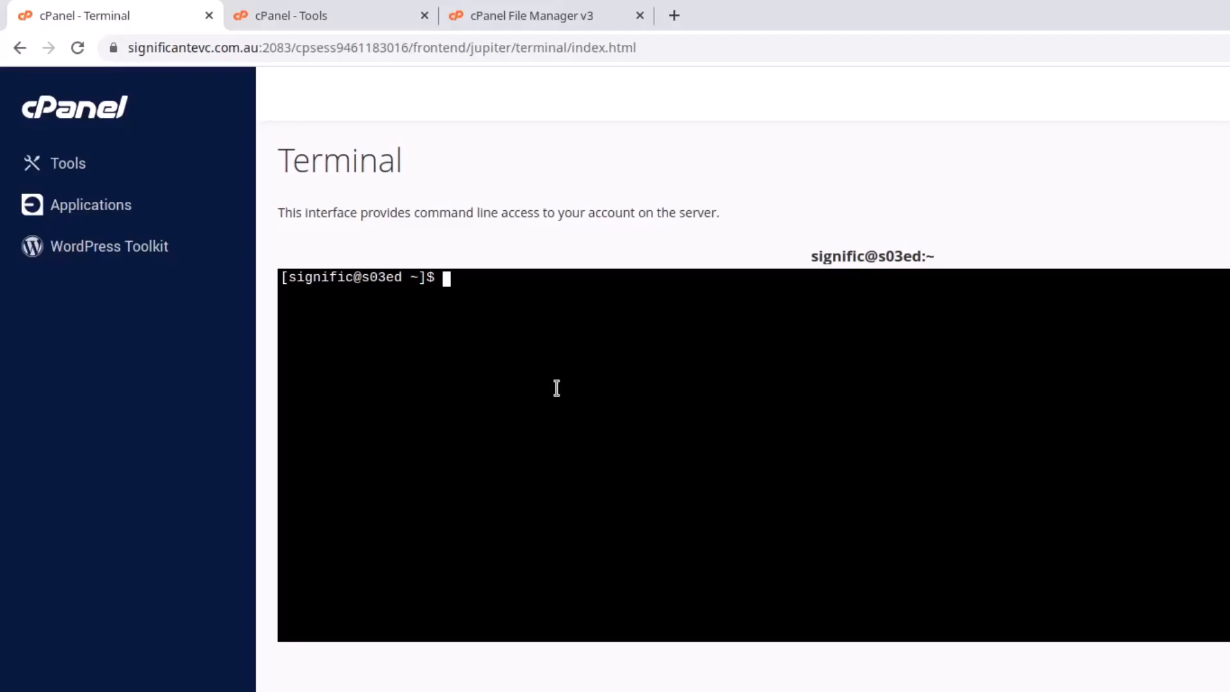
type("tar --exclude='public_html/wp-content/uploads' --exclude='public_html/wp-content/updraft' --exclude='public_html/wp-content/ai1wm-backups' -cvzf significant.tar.gz public_html/")
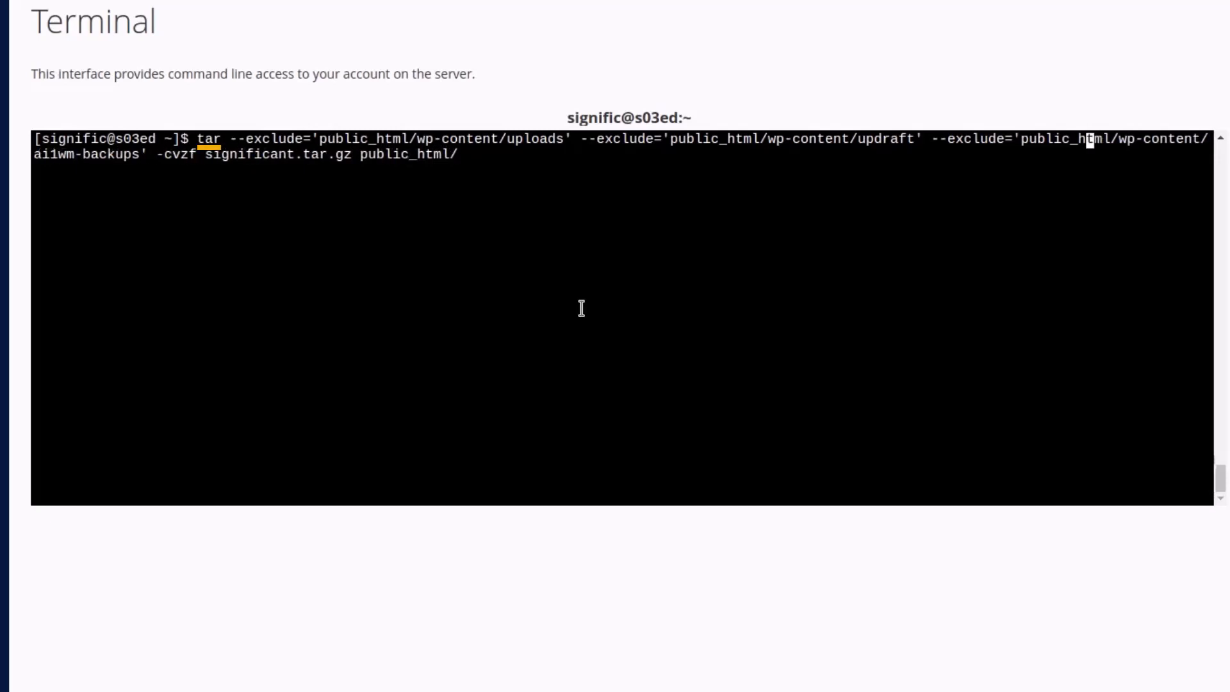
Step: Execute the tar command and let it archive public_html until the prompt returns
double_click(431, 138)
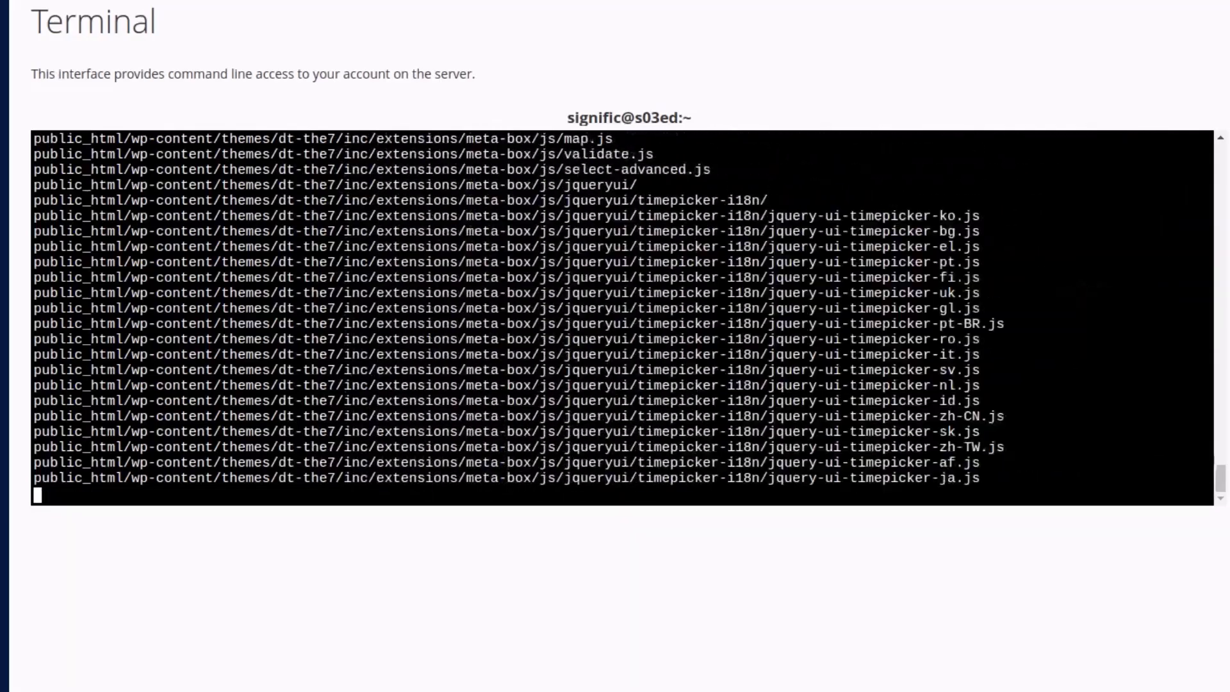
scroll("down", 3)
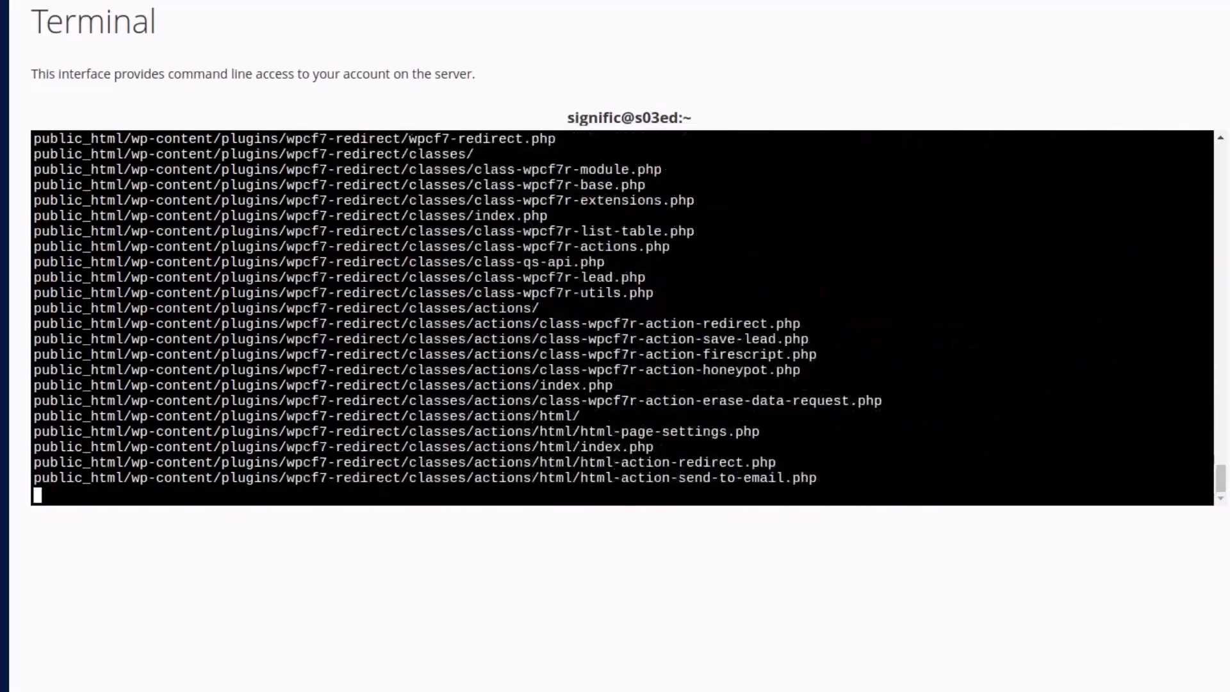
scroll("down", 3)
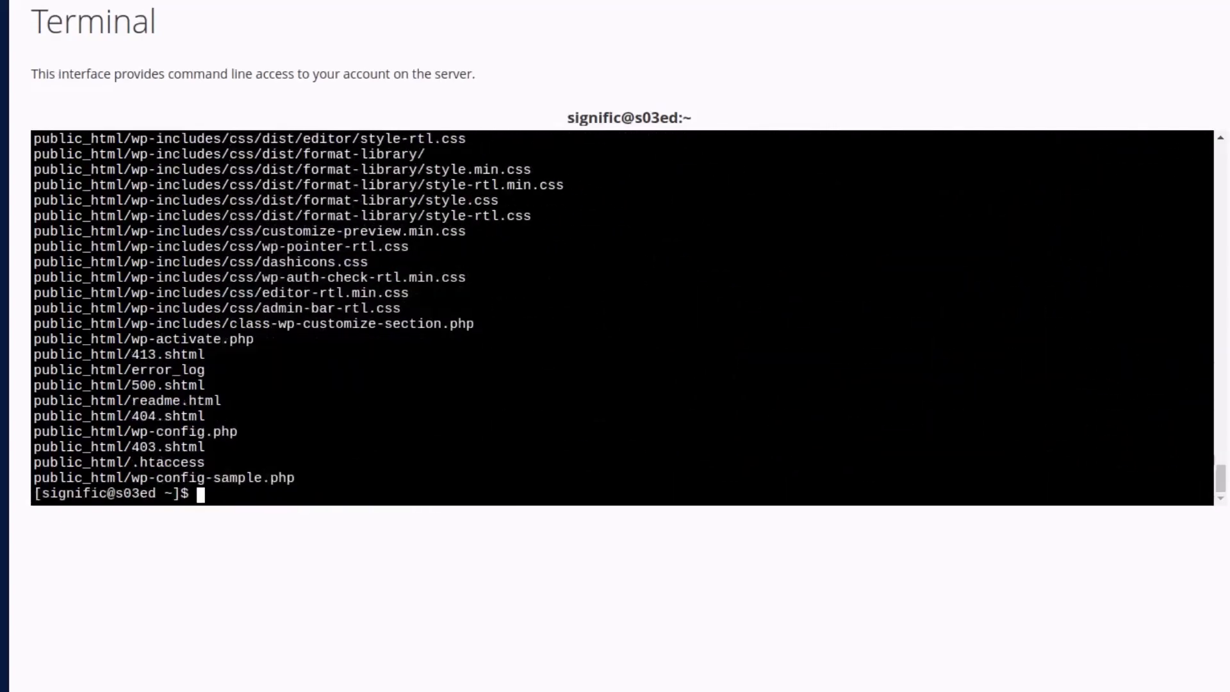
mouse_move(533, 451)
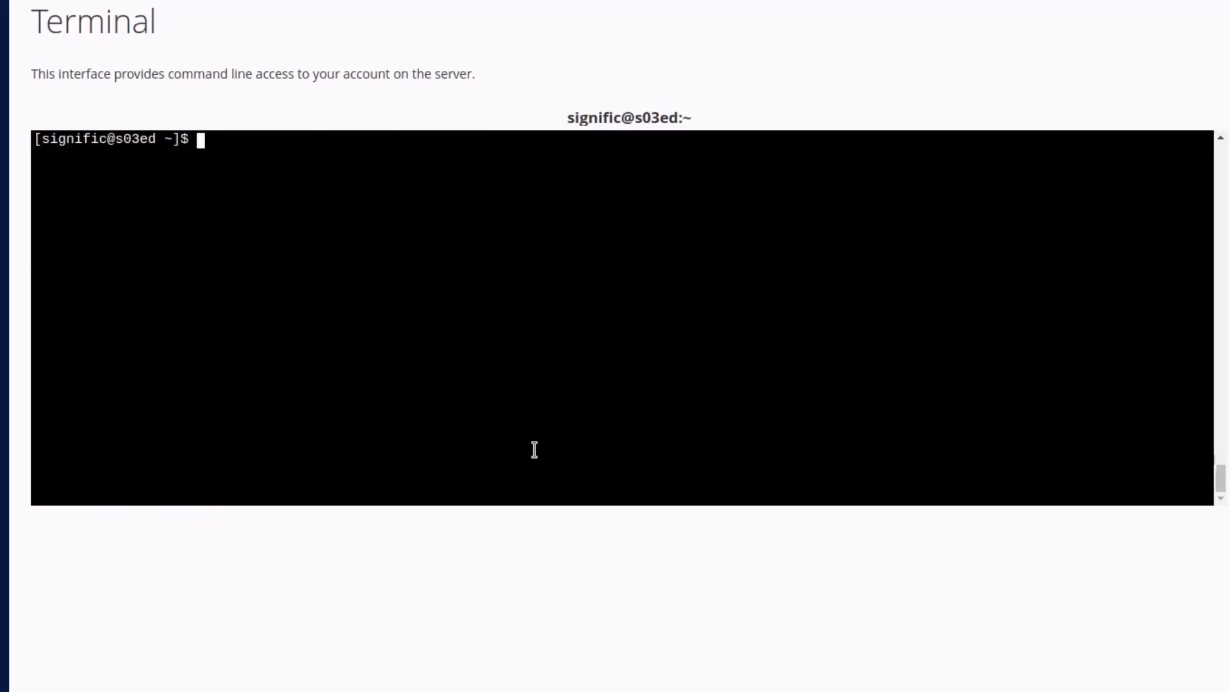
Step: List the home directory with ls -l and run du -sh significant.tar.gz, showing 74M
type("ls -l")
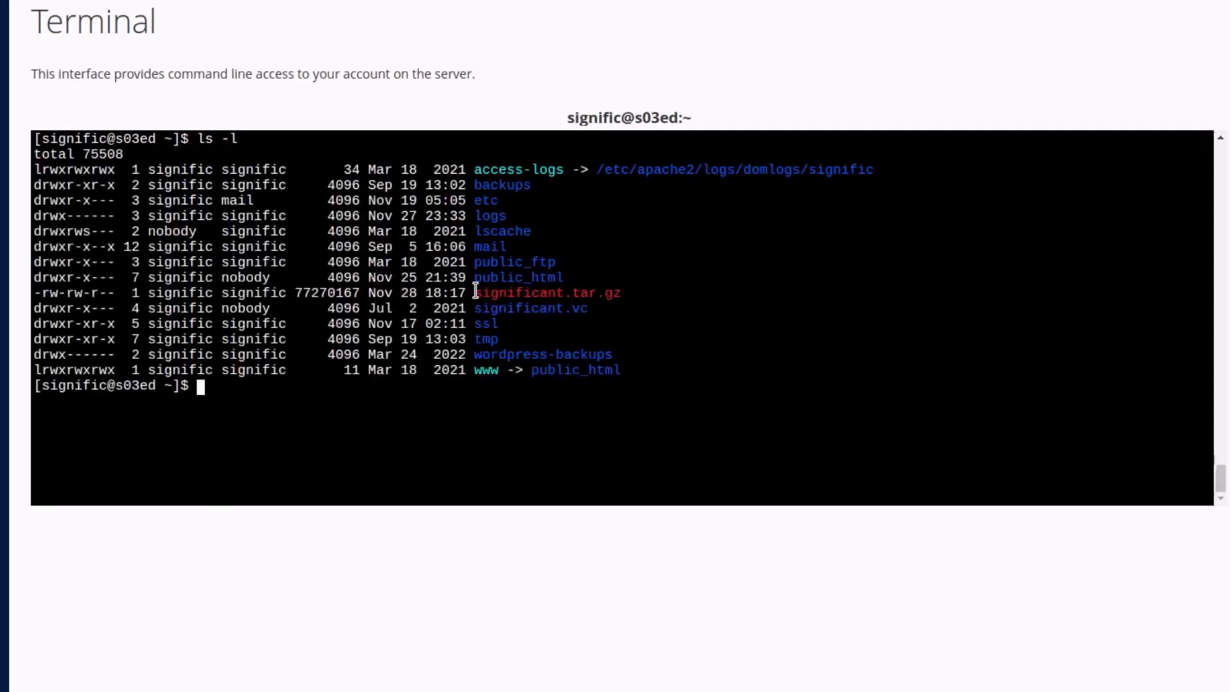
double_click(546, 292)
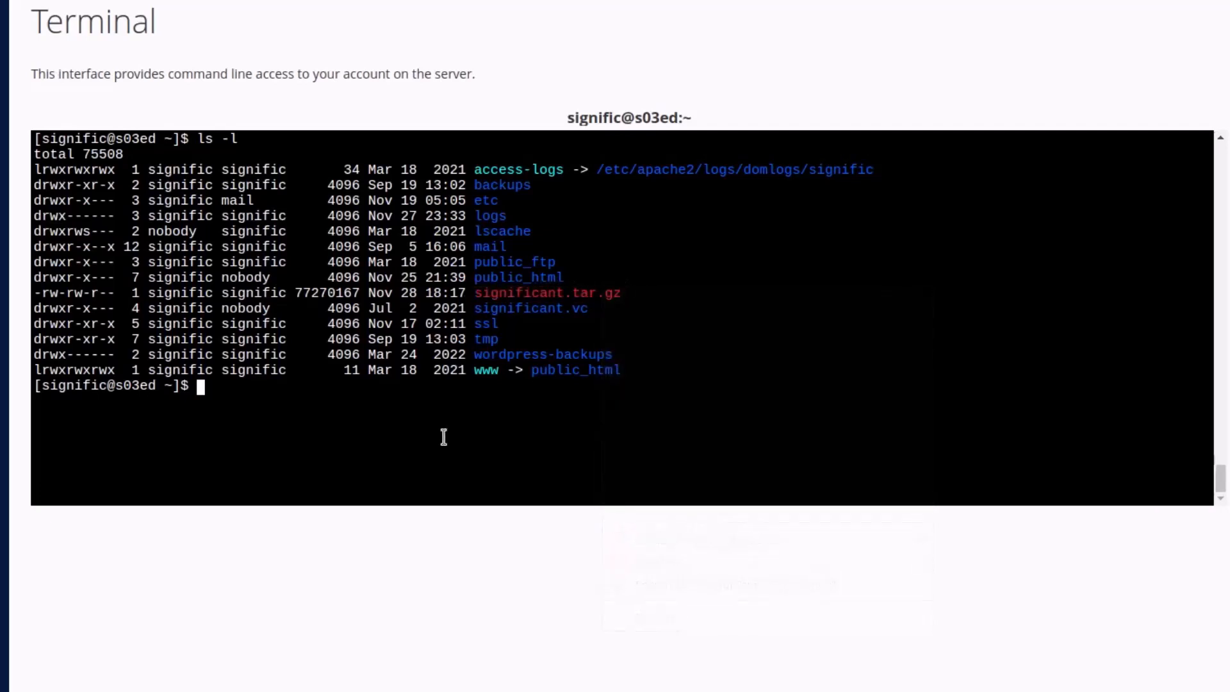
type("du")
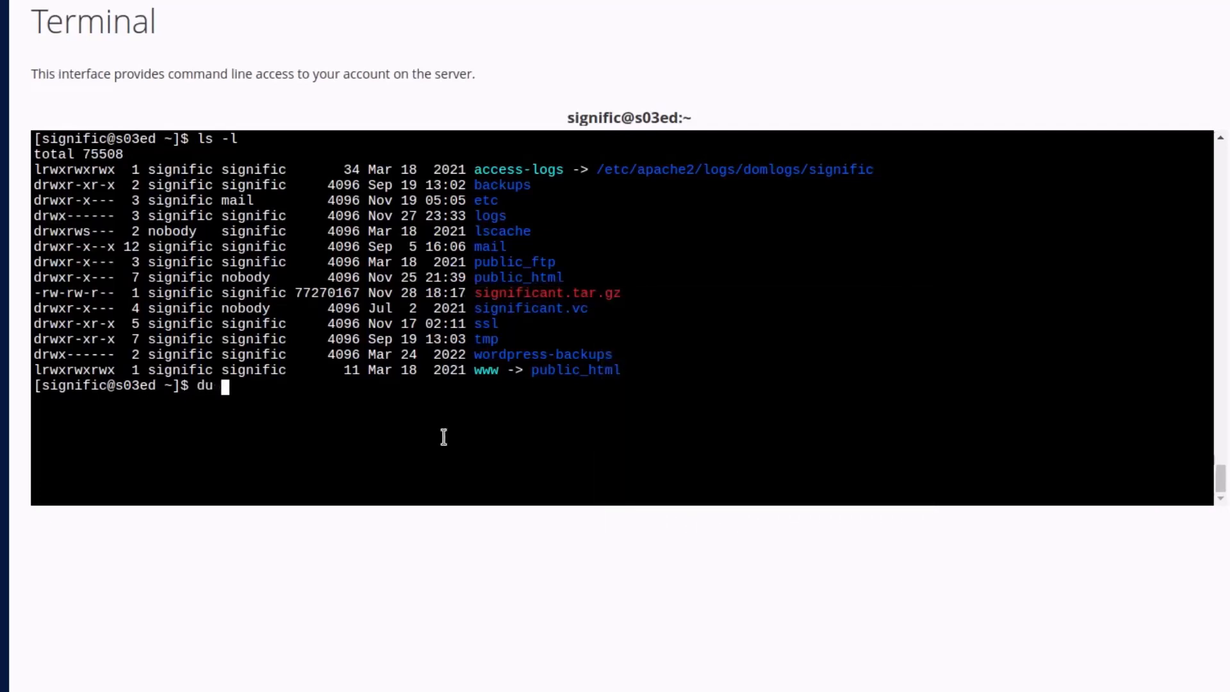
type("-sh significant.tar.gz")
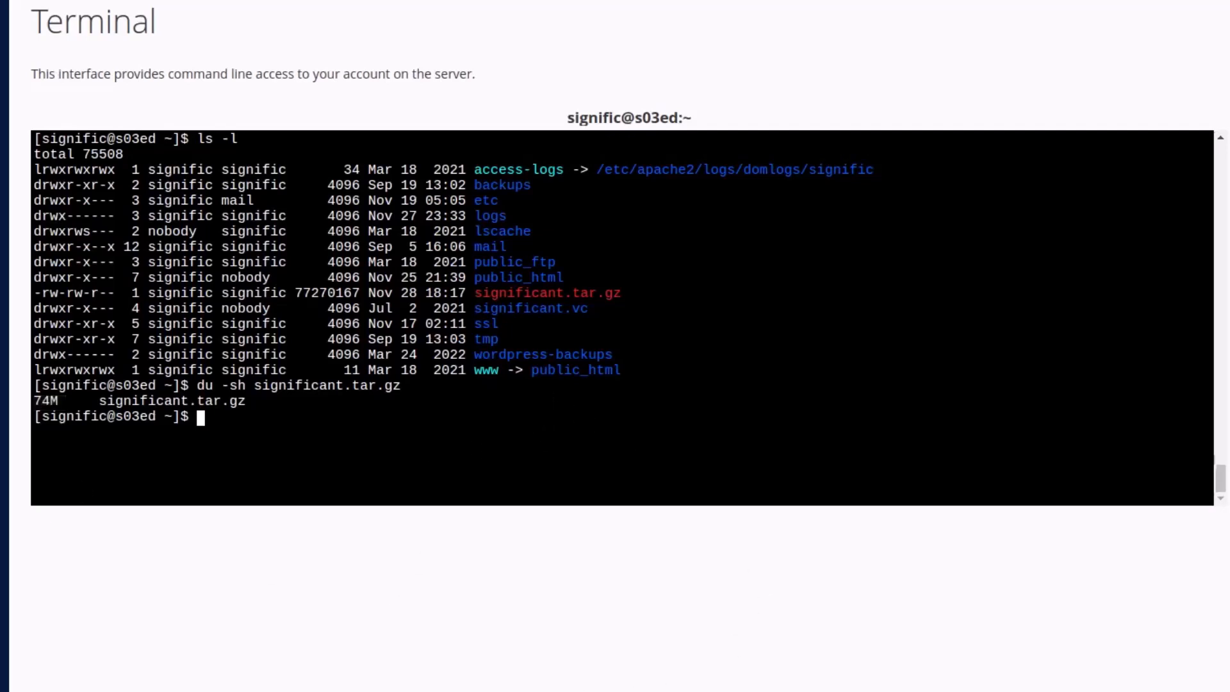
mouse_move(392, 448)
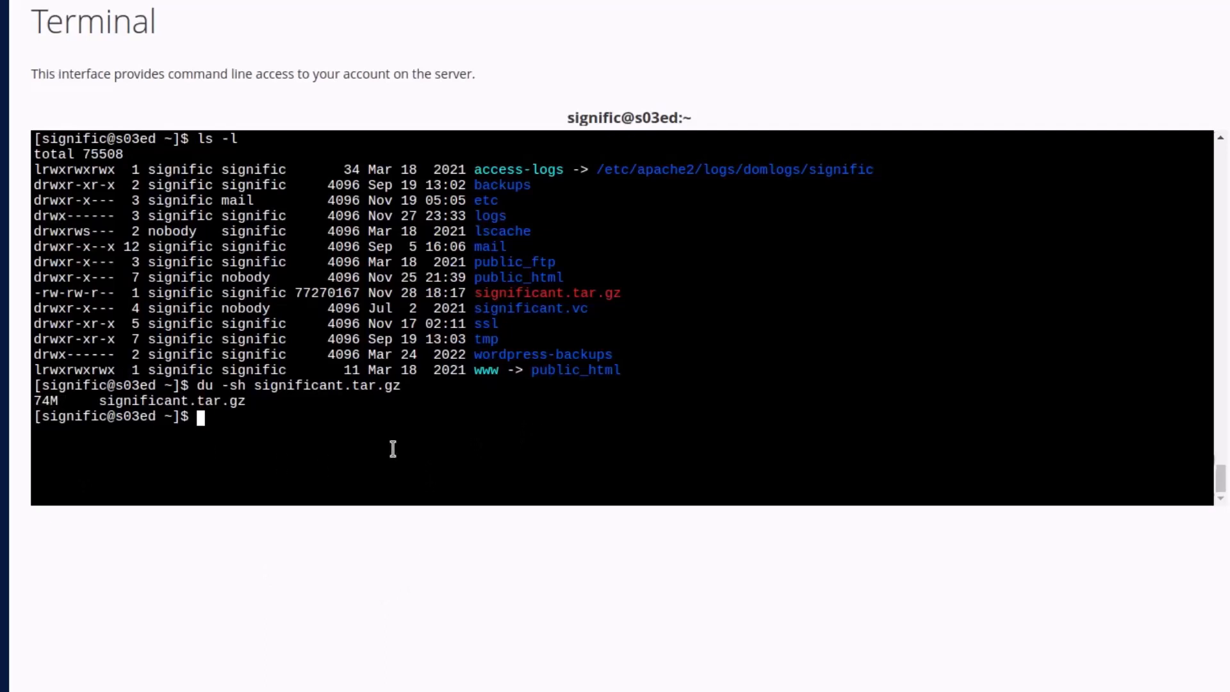